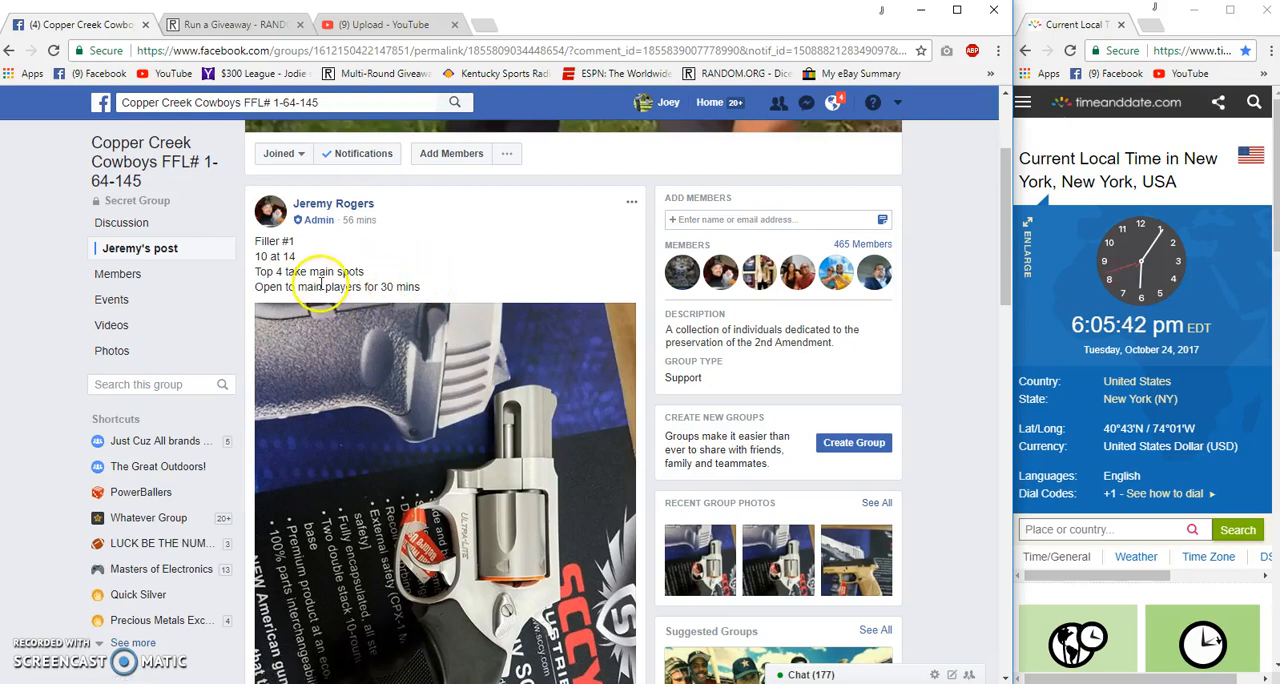
Step: Scroll down the group post and expand the admin's comment listing the ten numbered entries
scroll("down", 3)
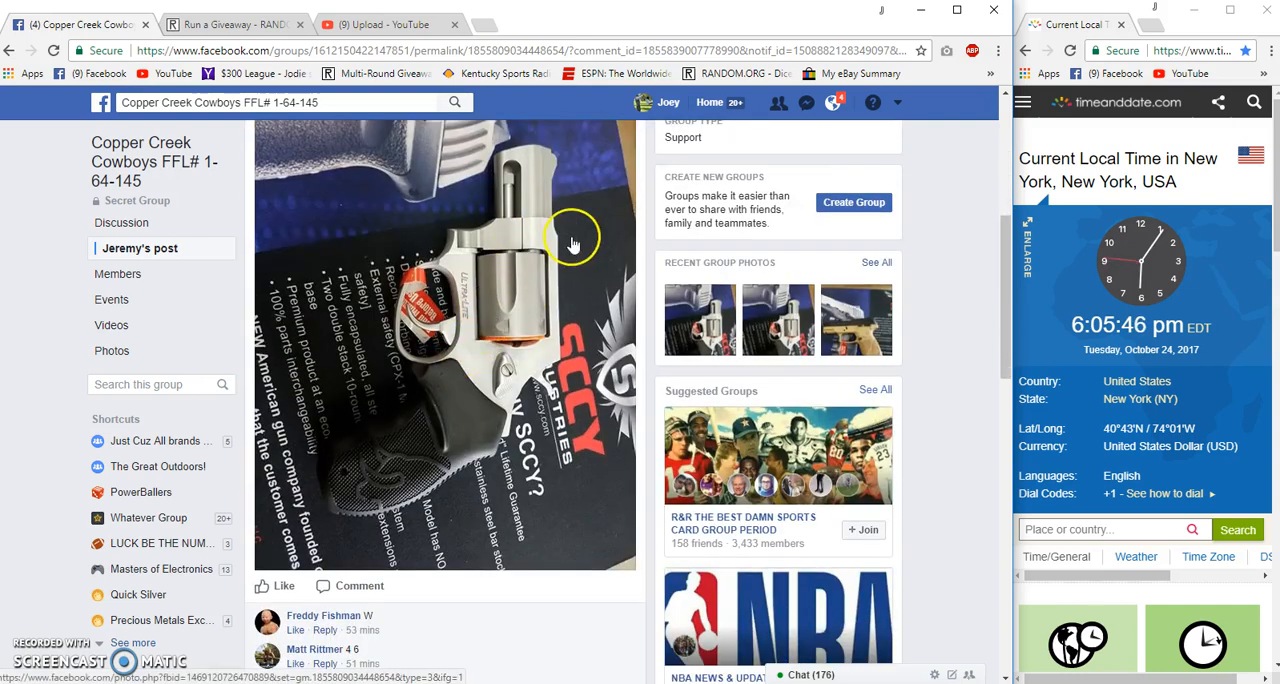
mouse_move(512, 275)
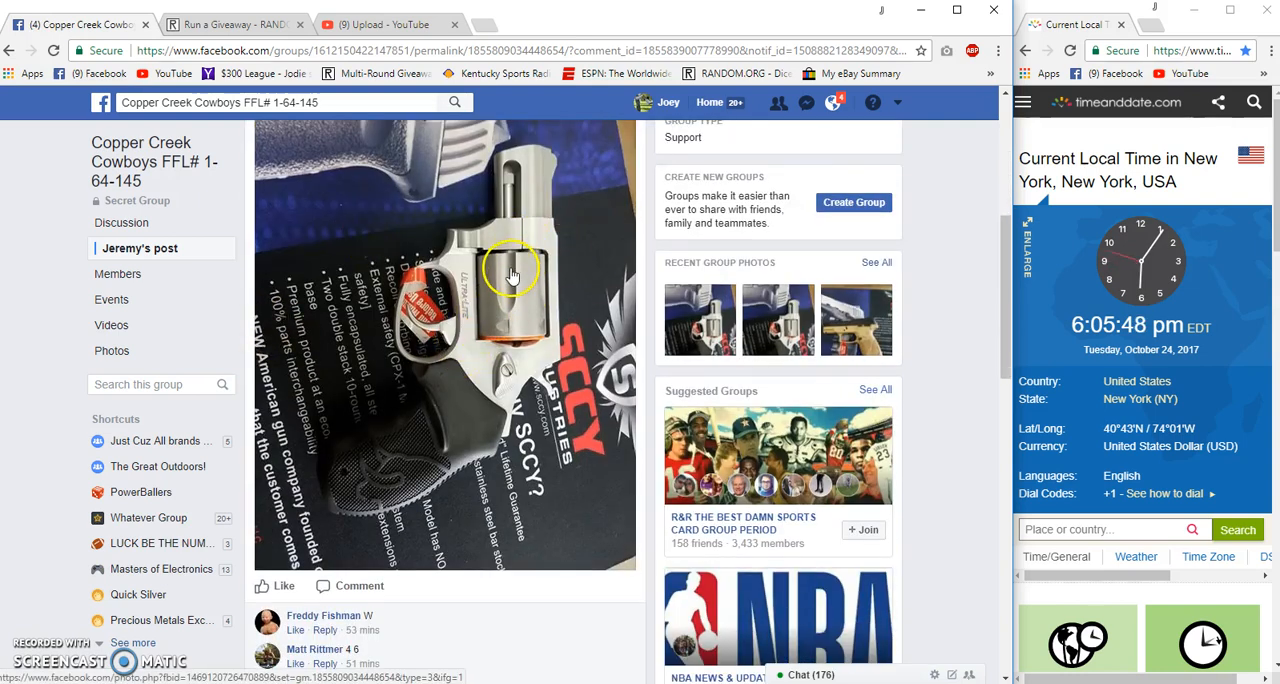
scroll("down", 3)
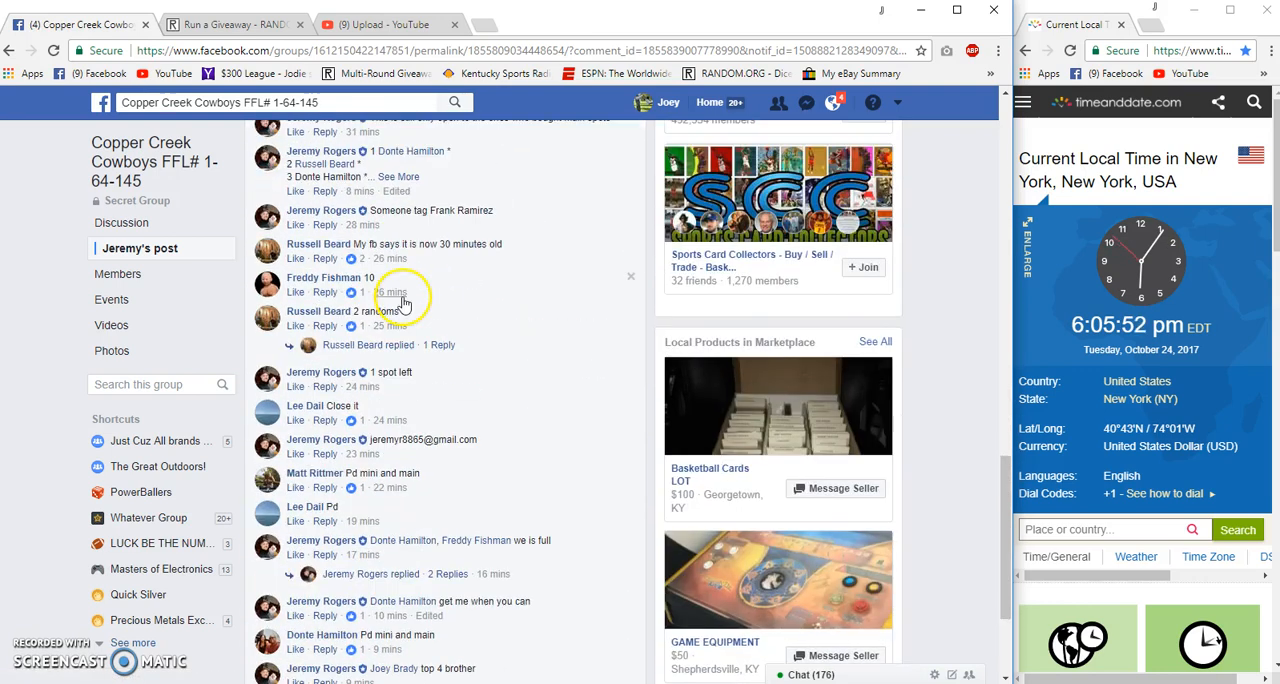
left_click(398, 176)
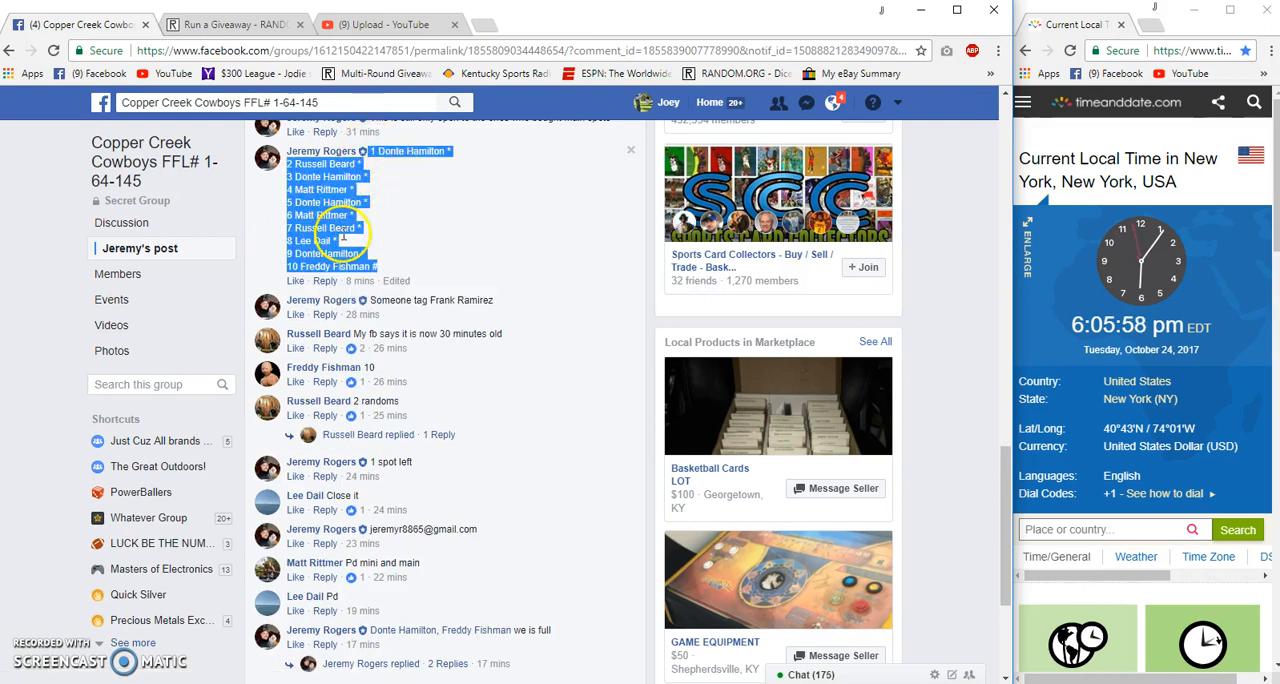
Step: Post a 'Live' comment under the Facebook group post
scroll("down", 3)
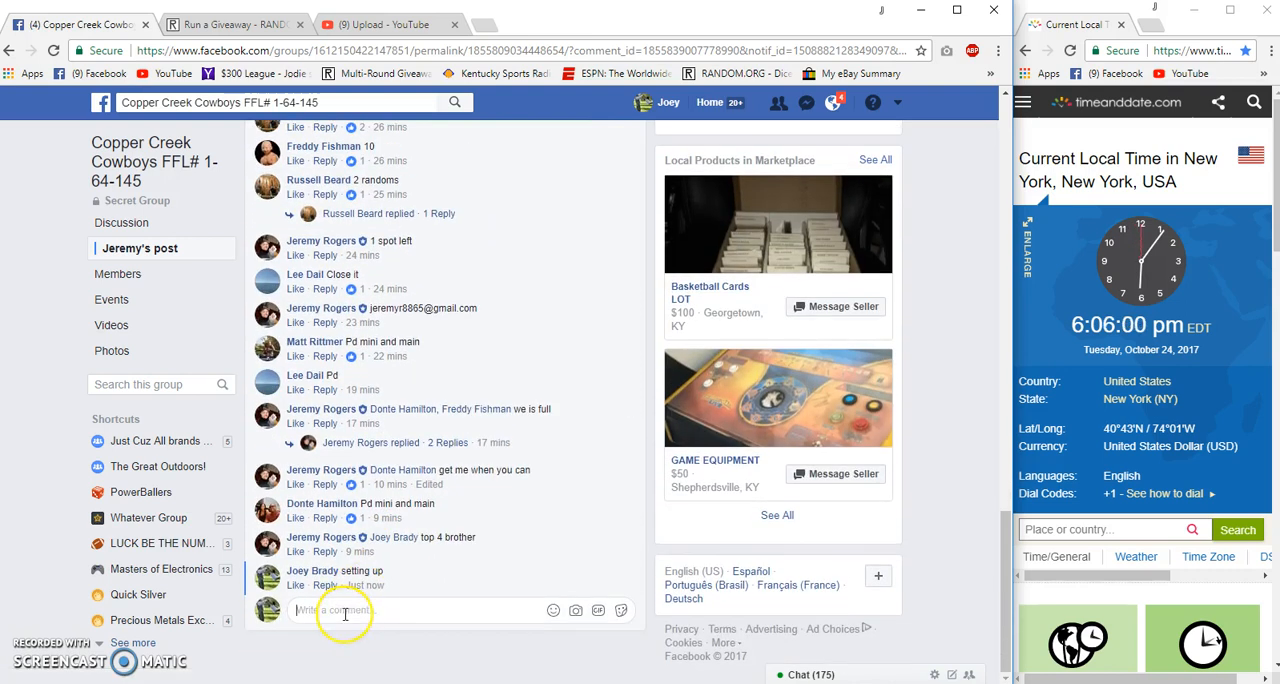
type("Live")
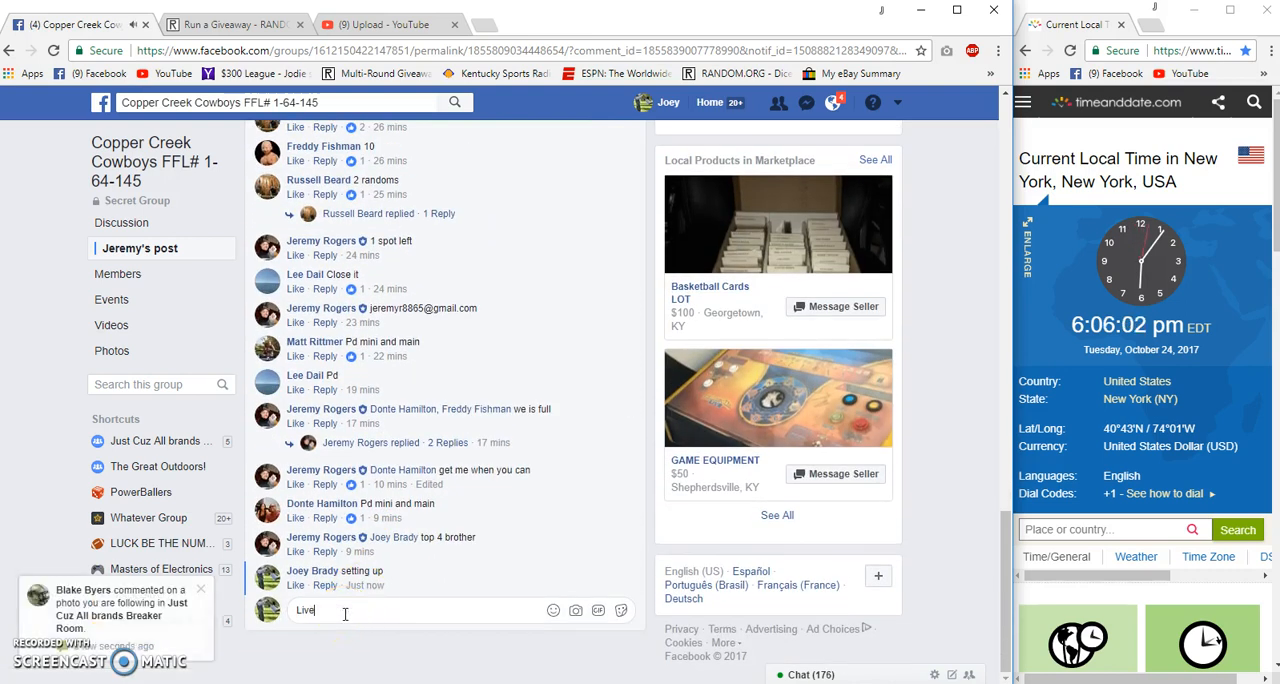
key("Return")
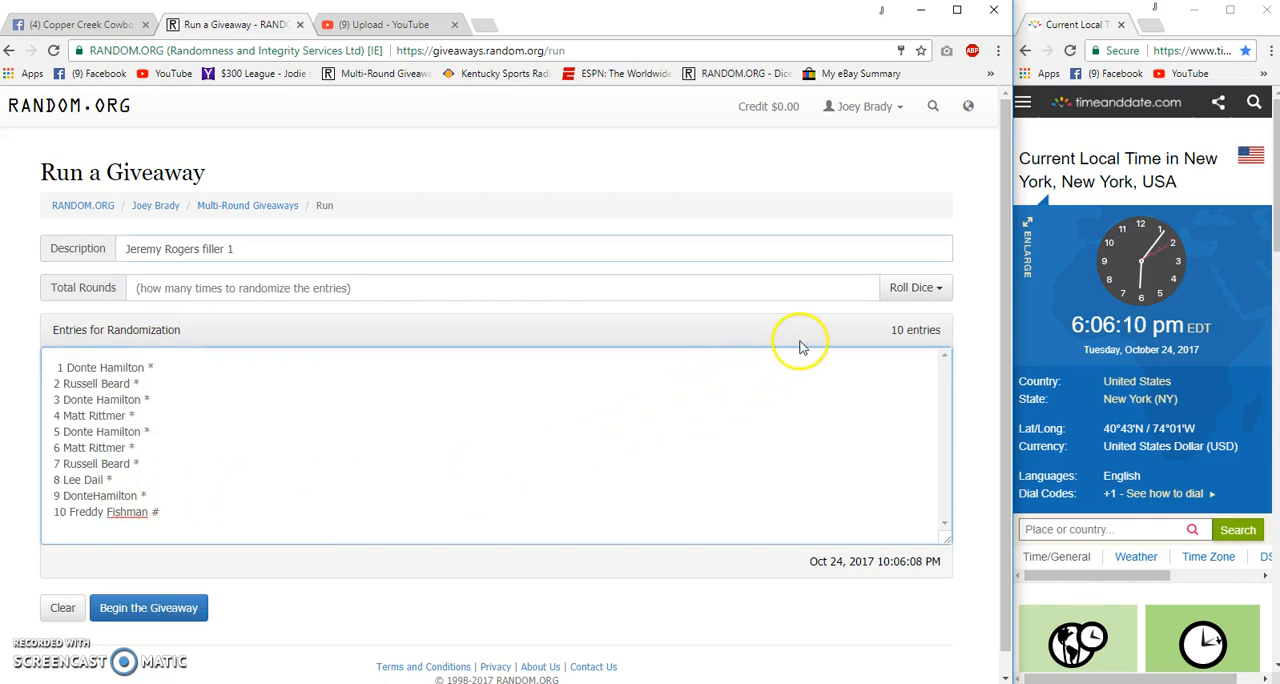
Step: Roll 3d6 to set the giveaway to 17 rounds, then start the giveaway
left_click(915, 287)
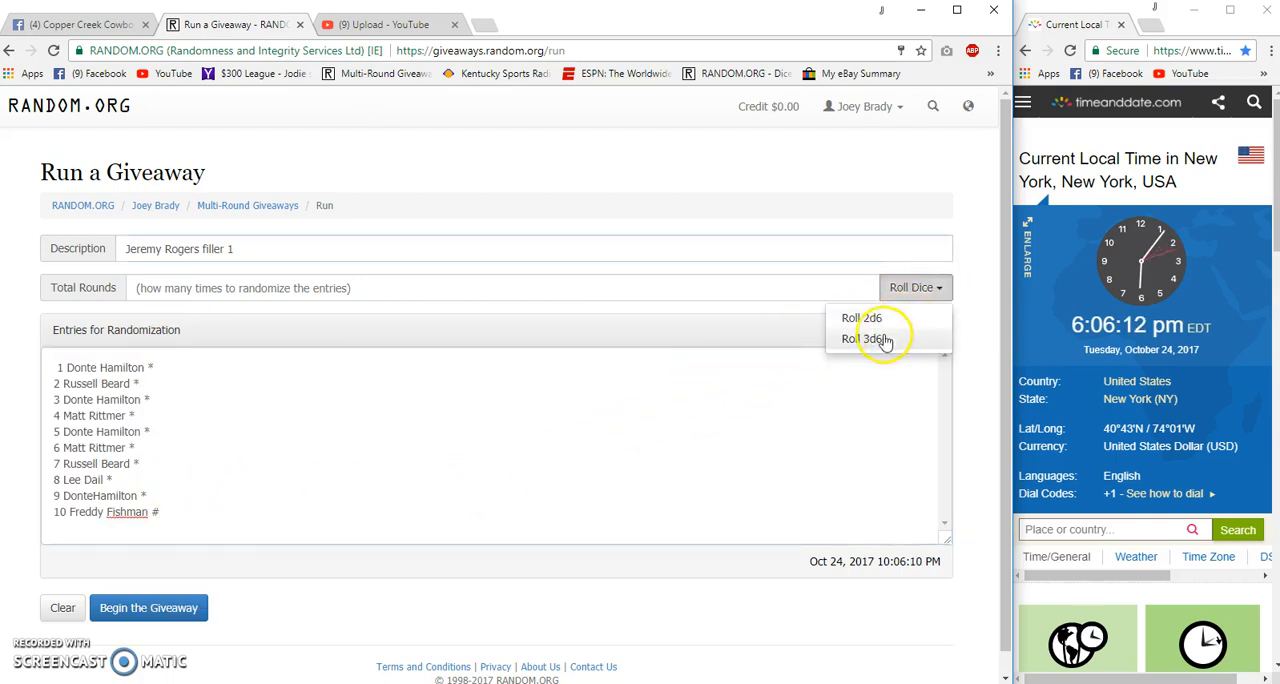
left_click(870, 338)
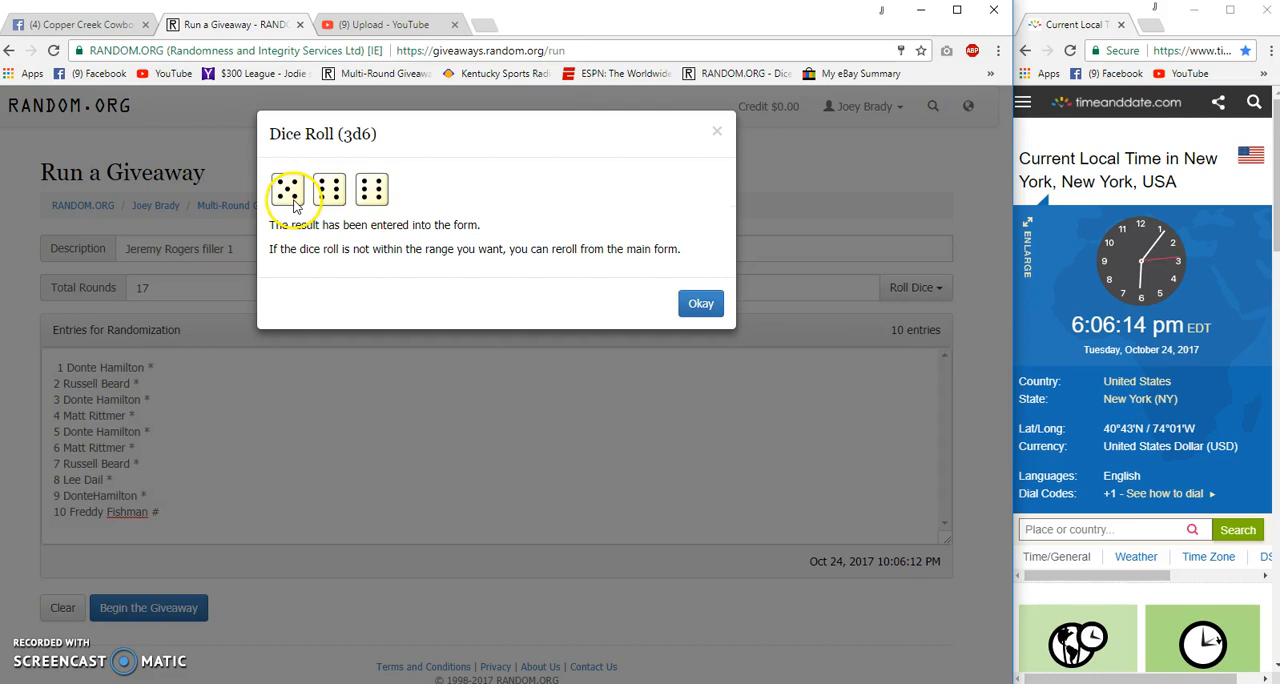
left_click(700, 303)
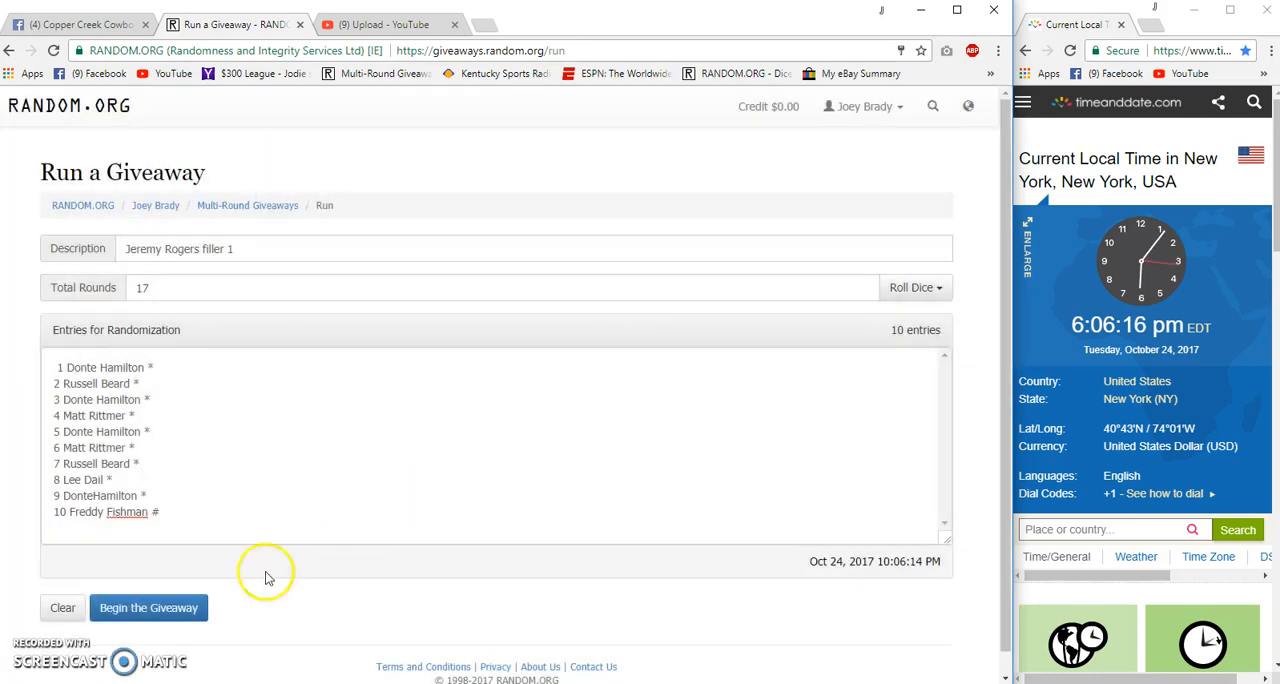
left_click(148, 607)
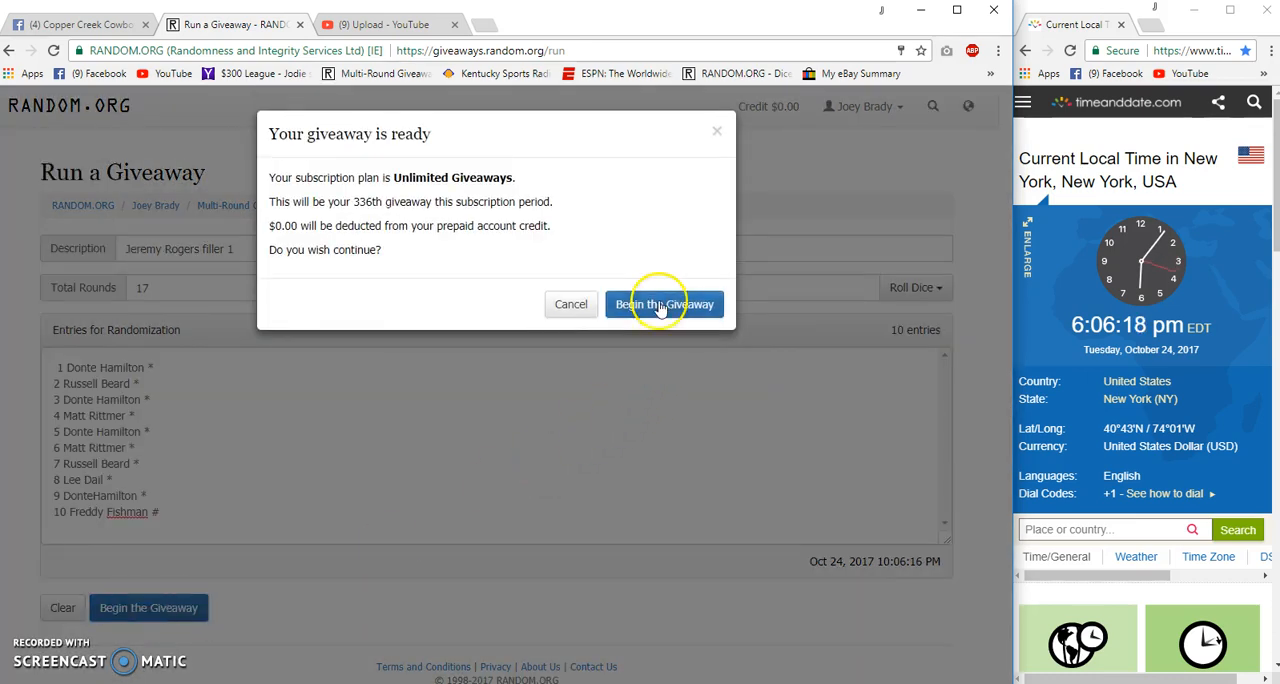
left_click(663, 304)
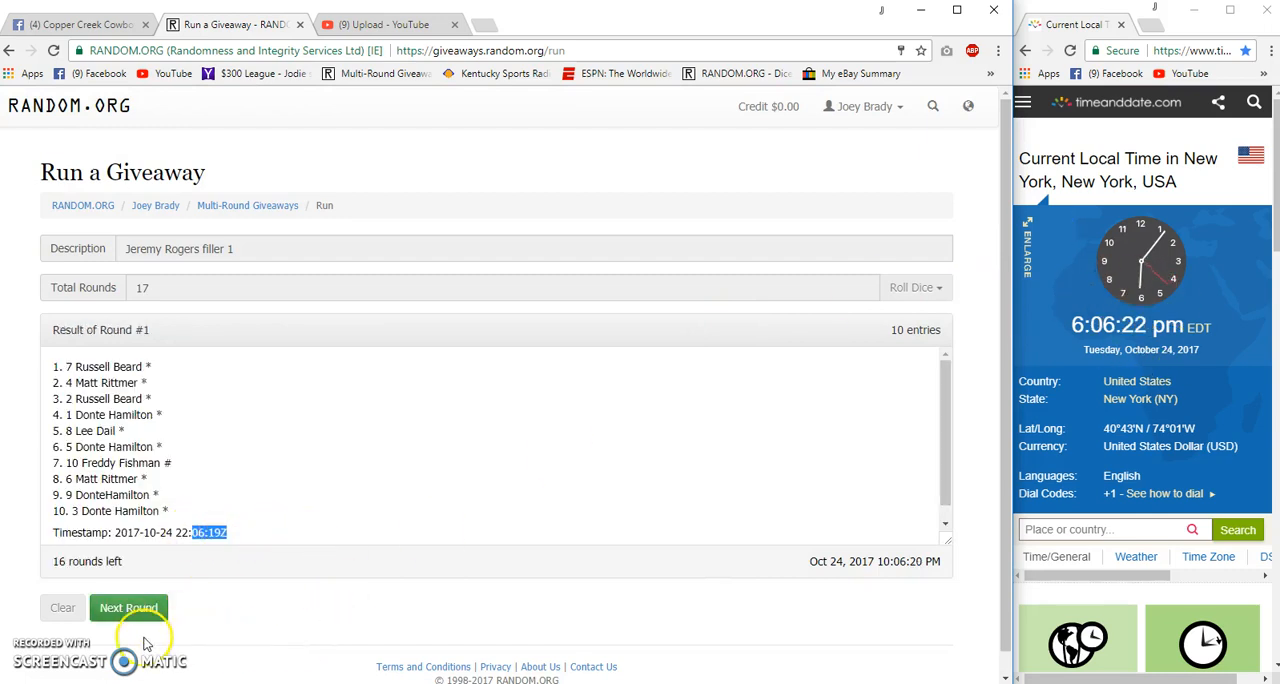
Step: Advance the giveaway through eight more shuffle rounds to round 15 of 17
left_click(128, 608)
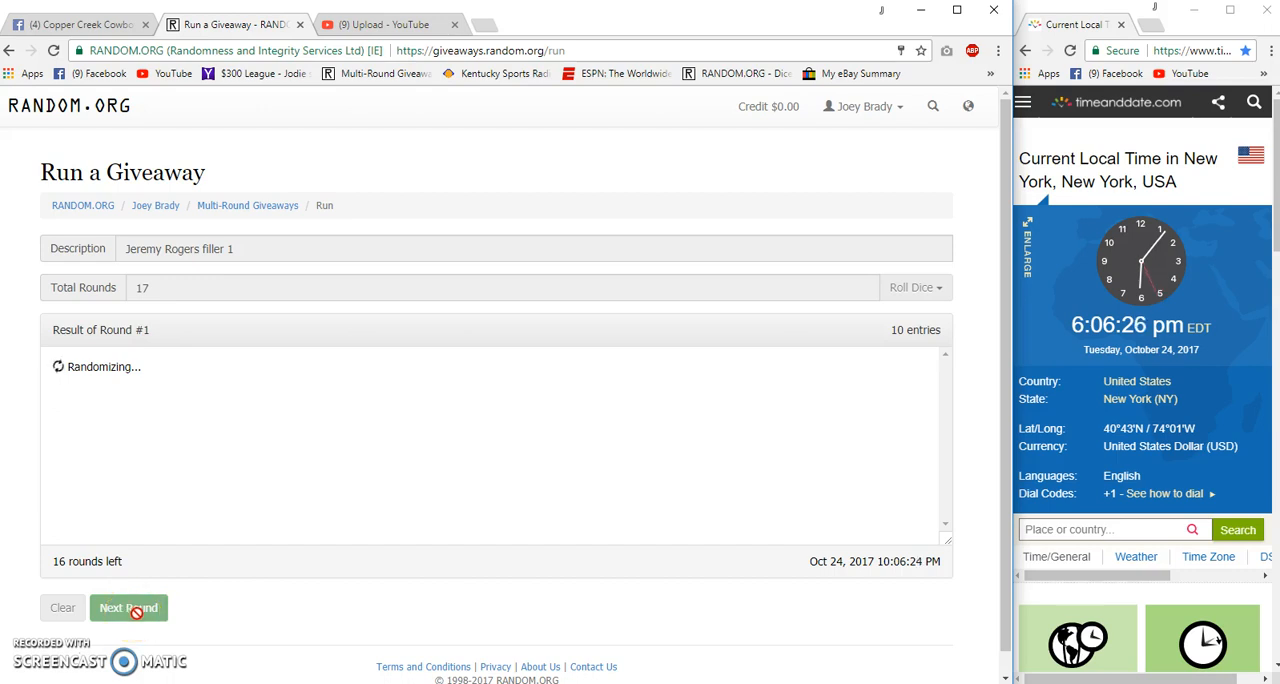
left_click(128, 607)
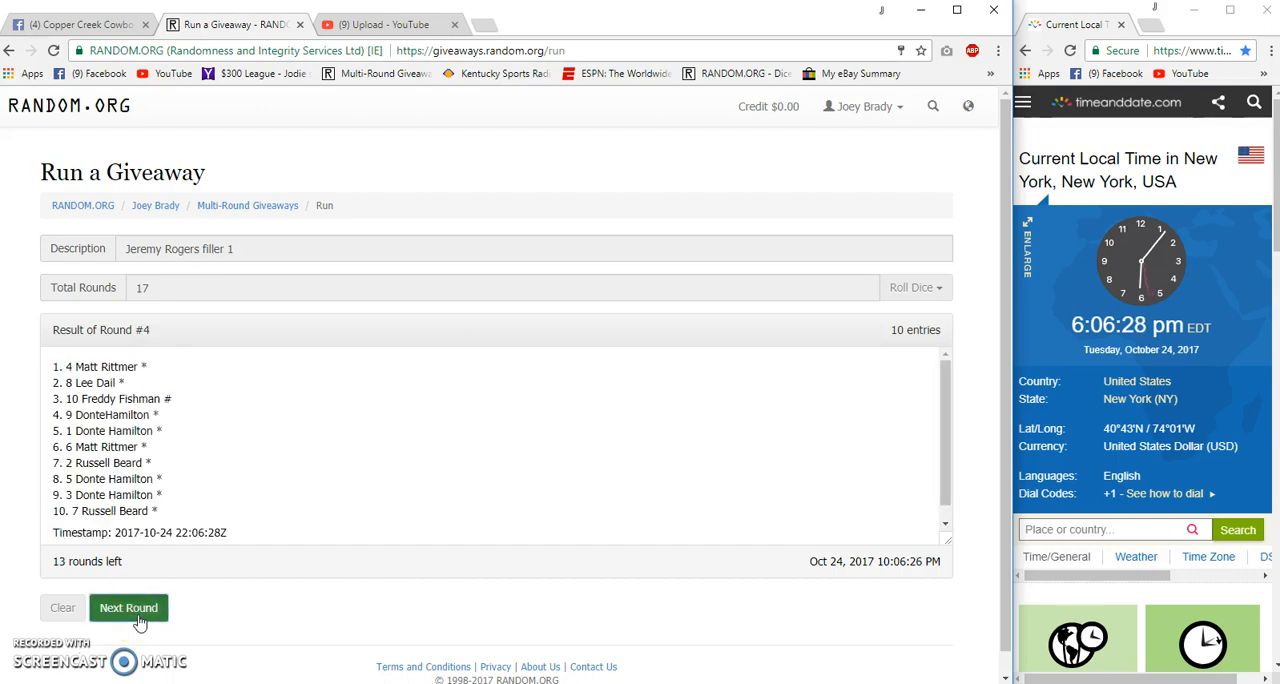
left_click(128, 607)
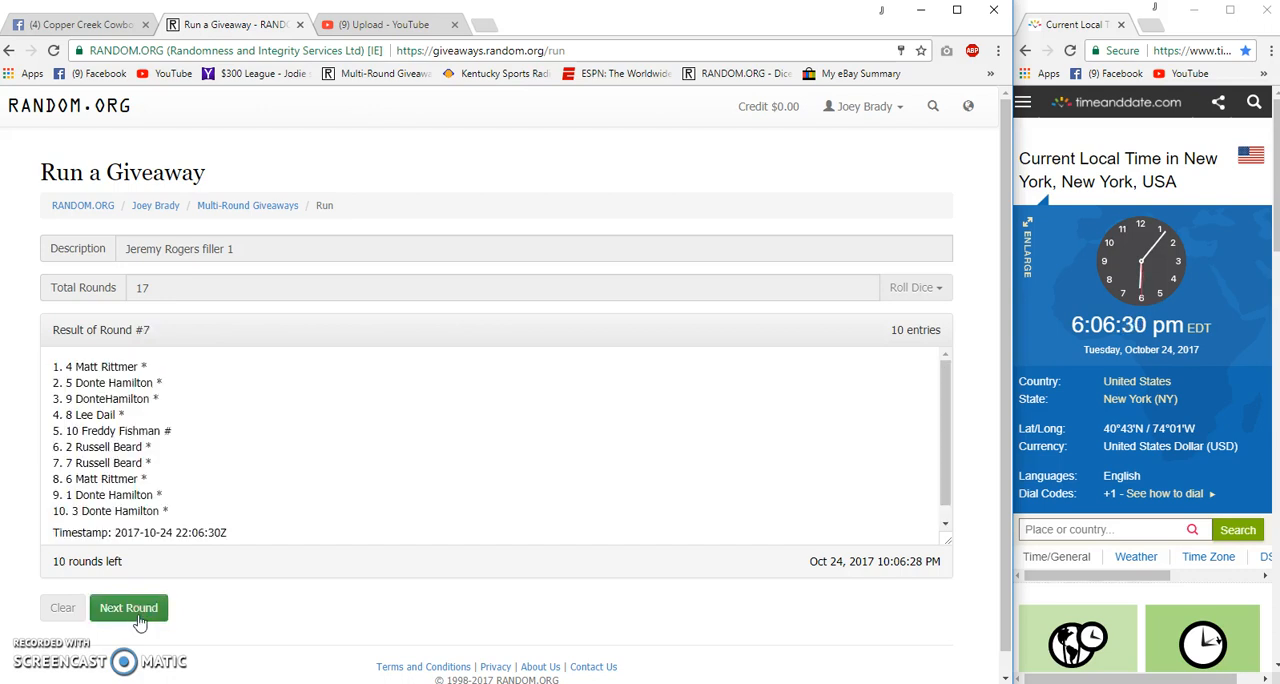
left_click(128, 607)
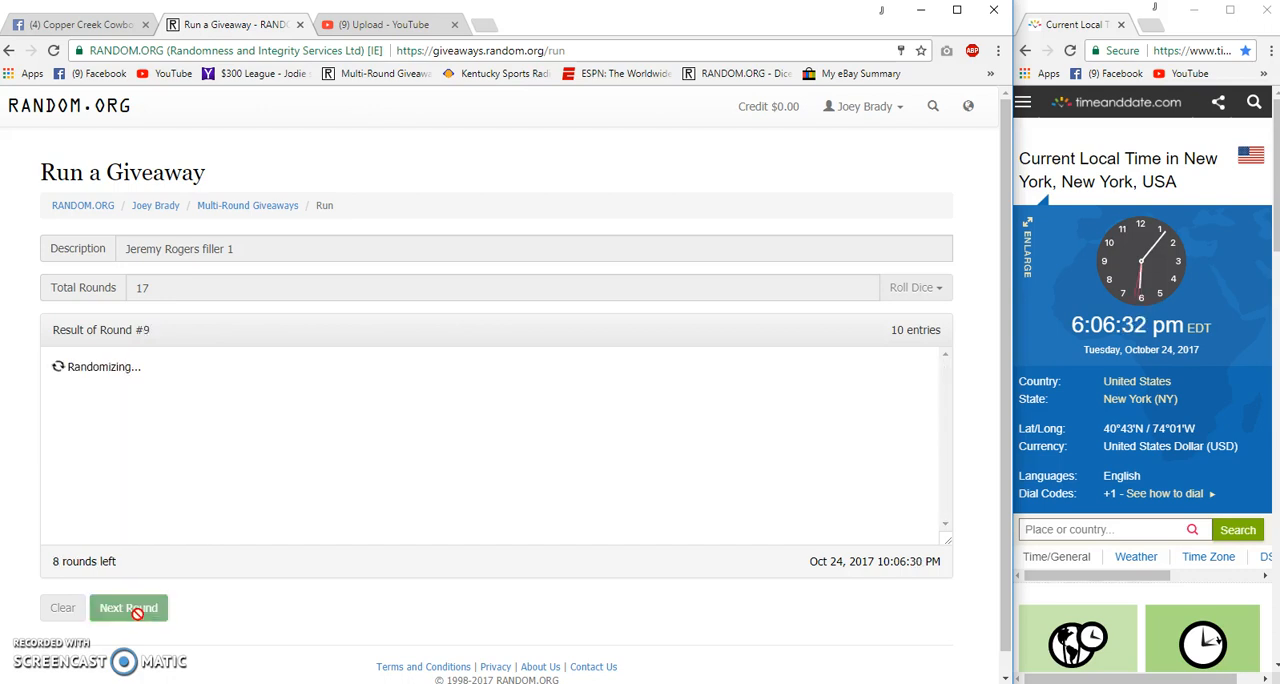
left_click(128, 607)
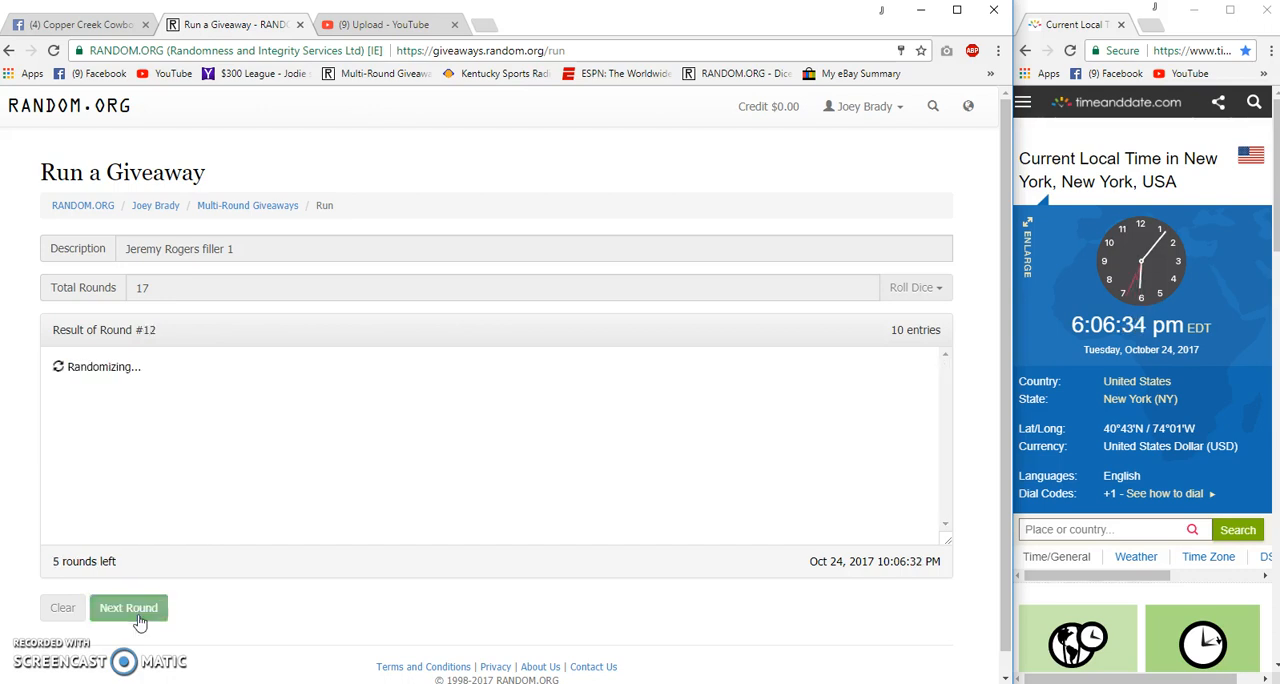
left_click(128, 607)
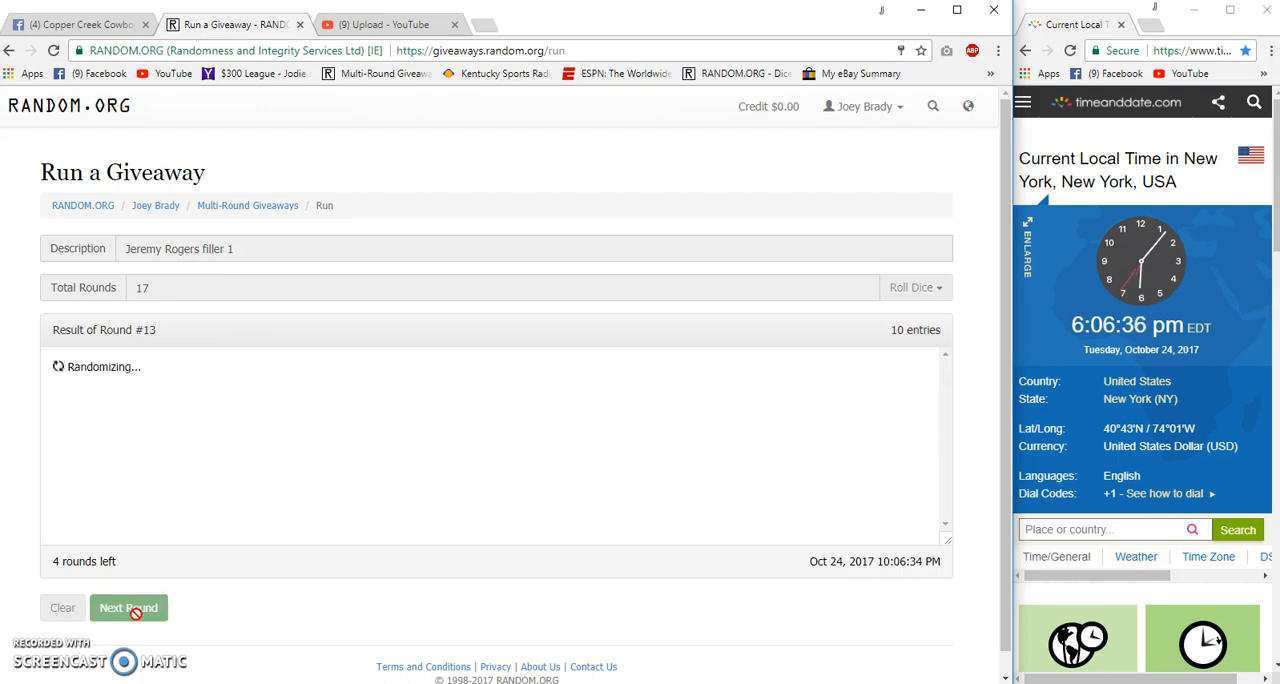
left_click(128, 607)
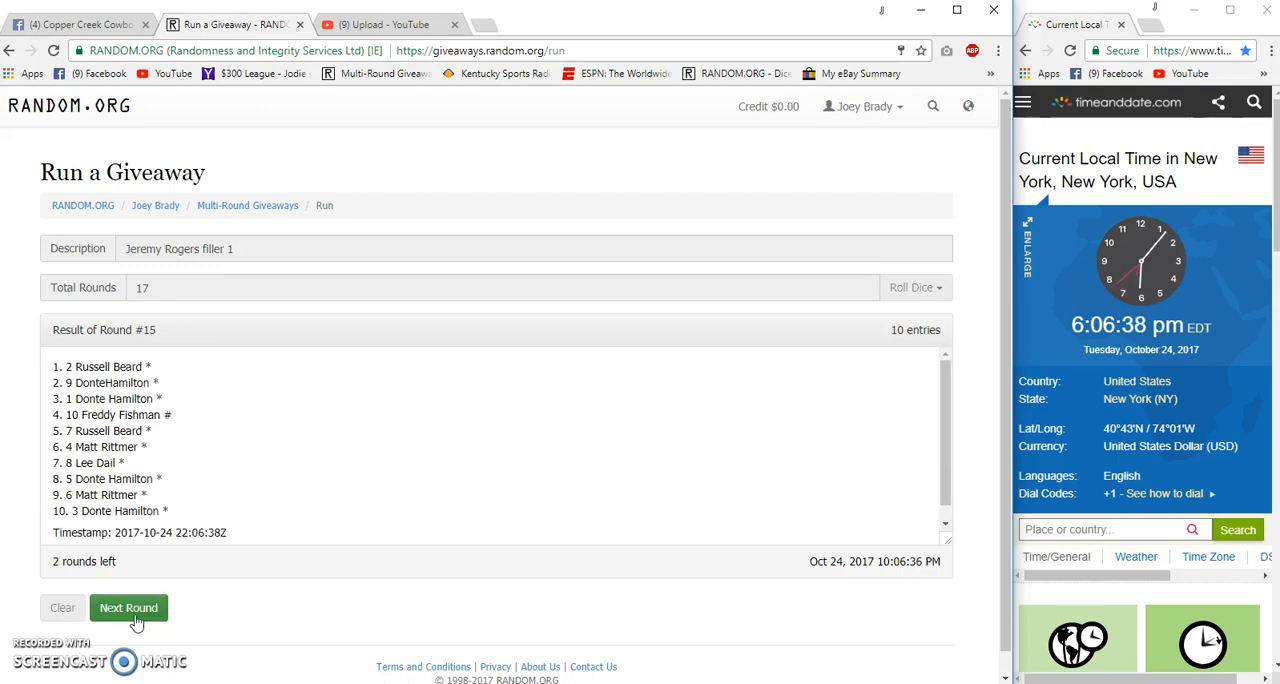
left_click(128, 607)
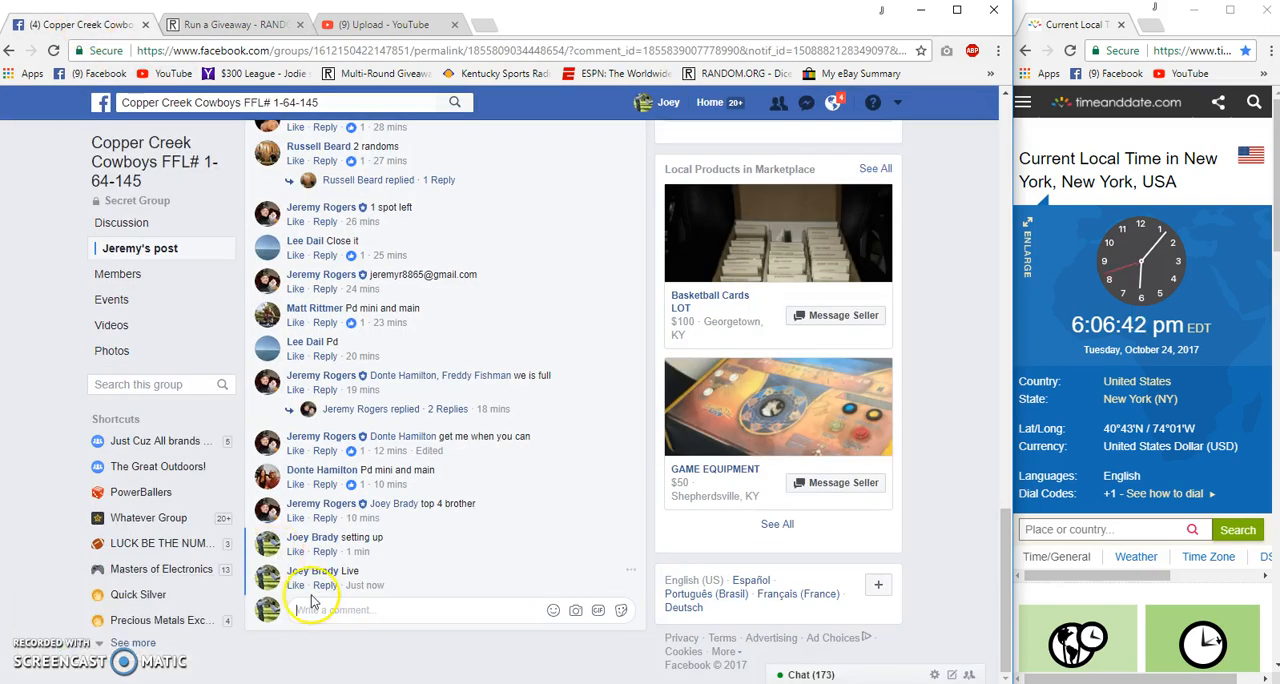
Step: Post a 'good luck final round' comment on the Facebook group post
type("good luck final")
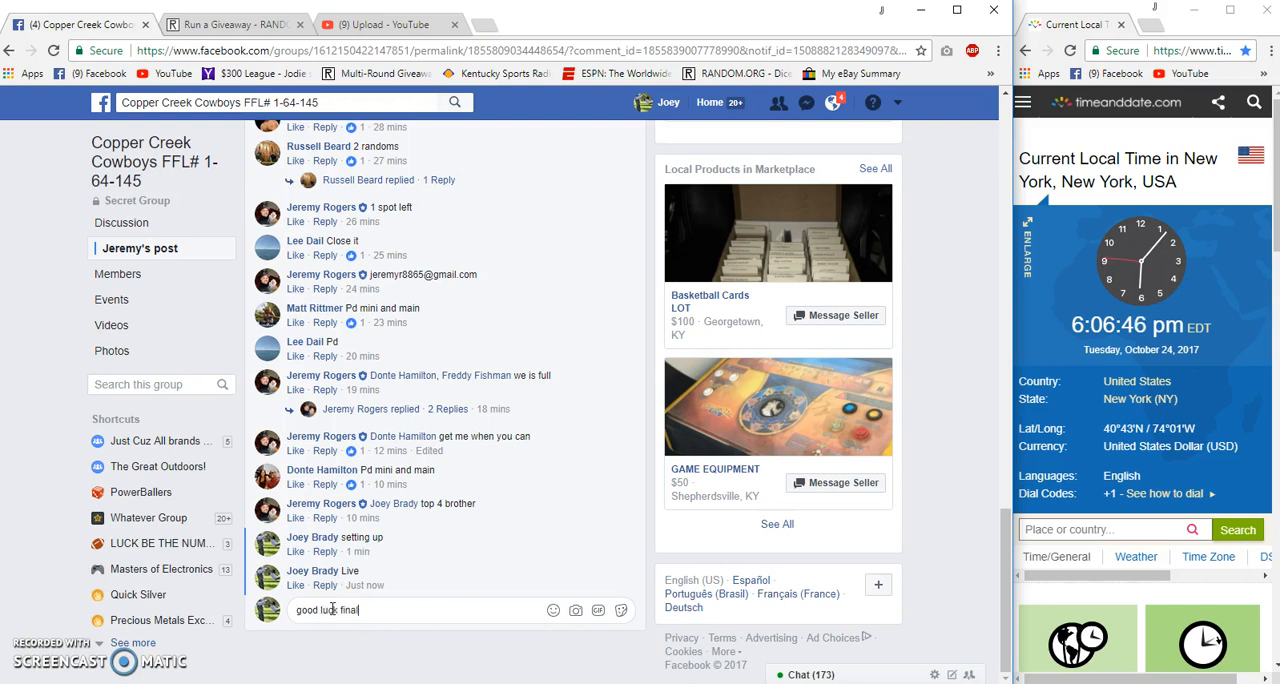
key("Return")
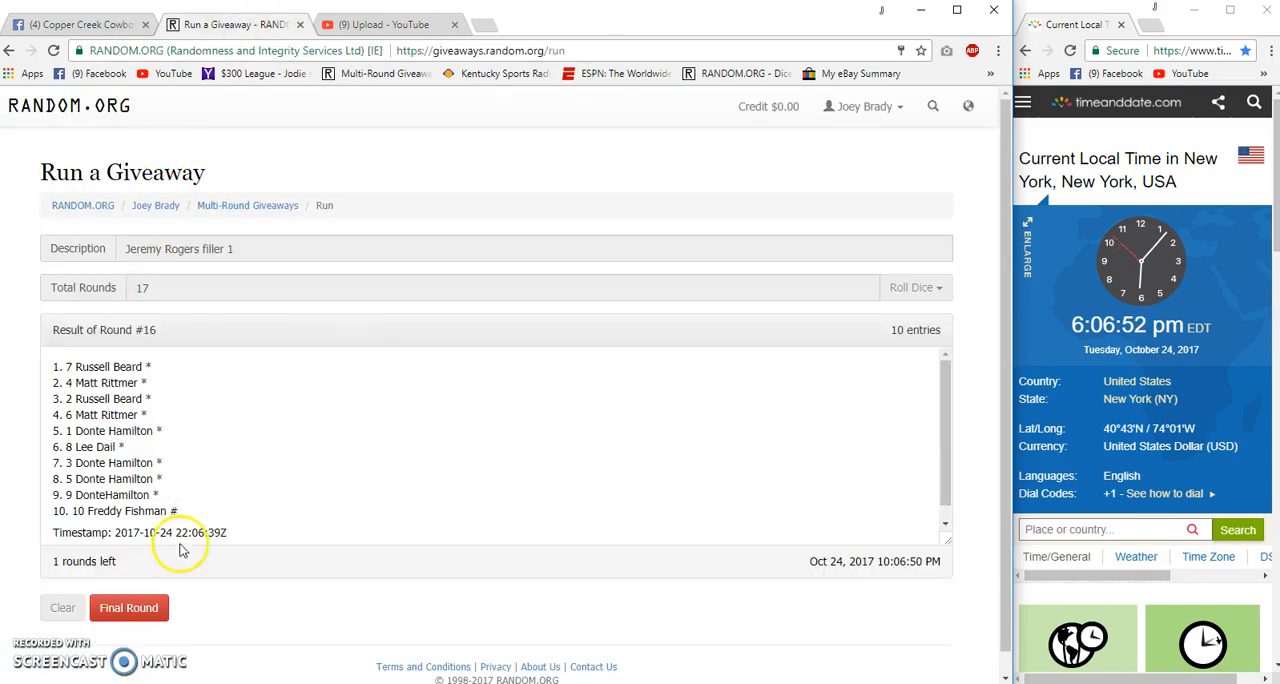
Step: Run the final round, select the top four winners, verify, and start a Facebook comment
left_click(128, 607)
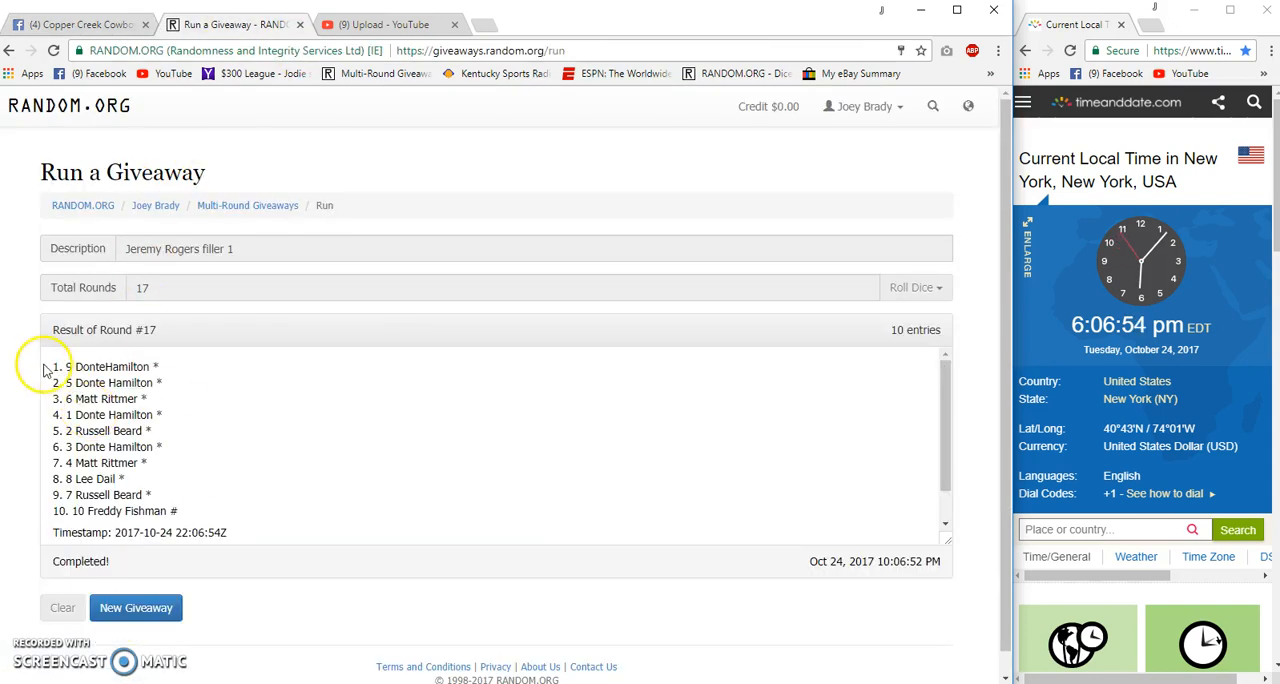
left_click_drag(55, 366, 160, 414)
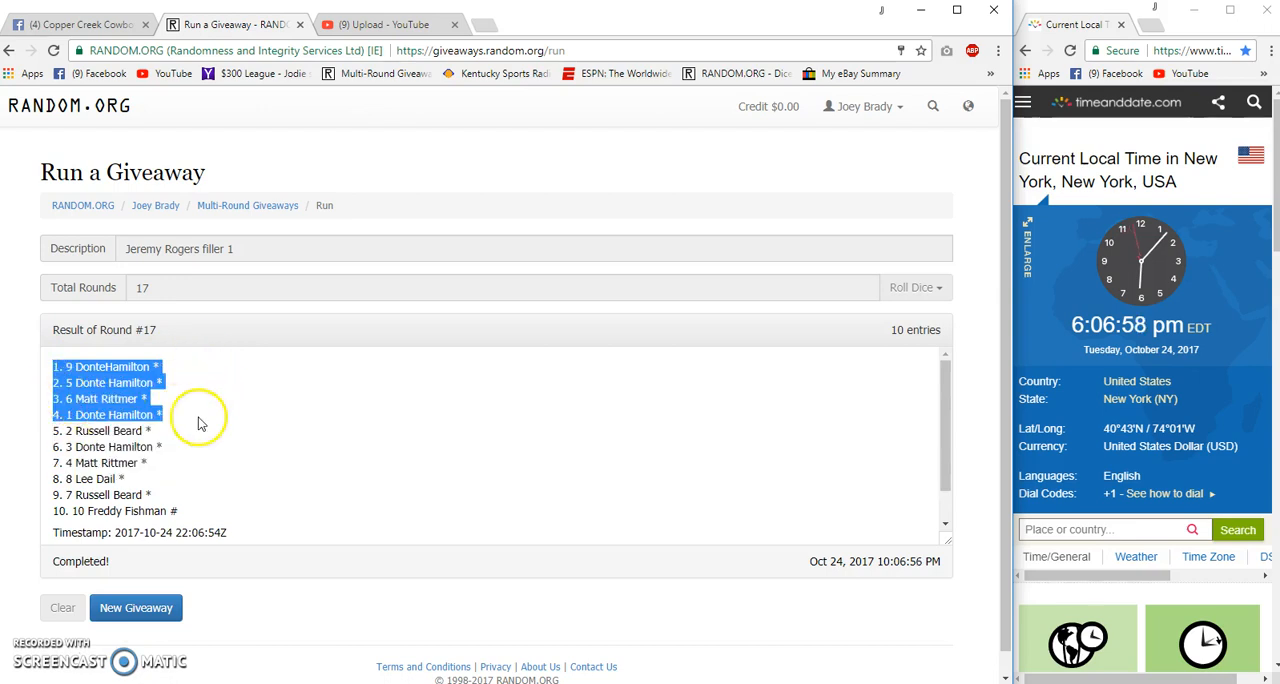
left_click(135, 607)
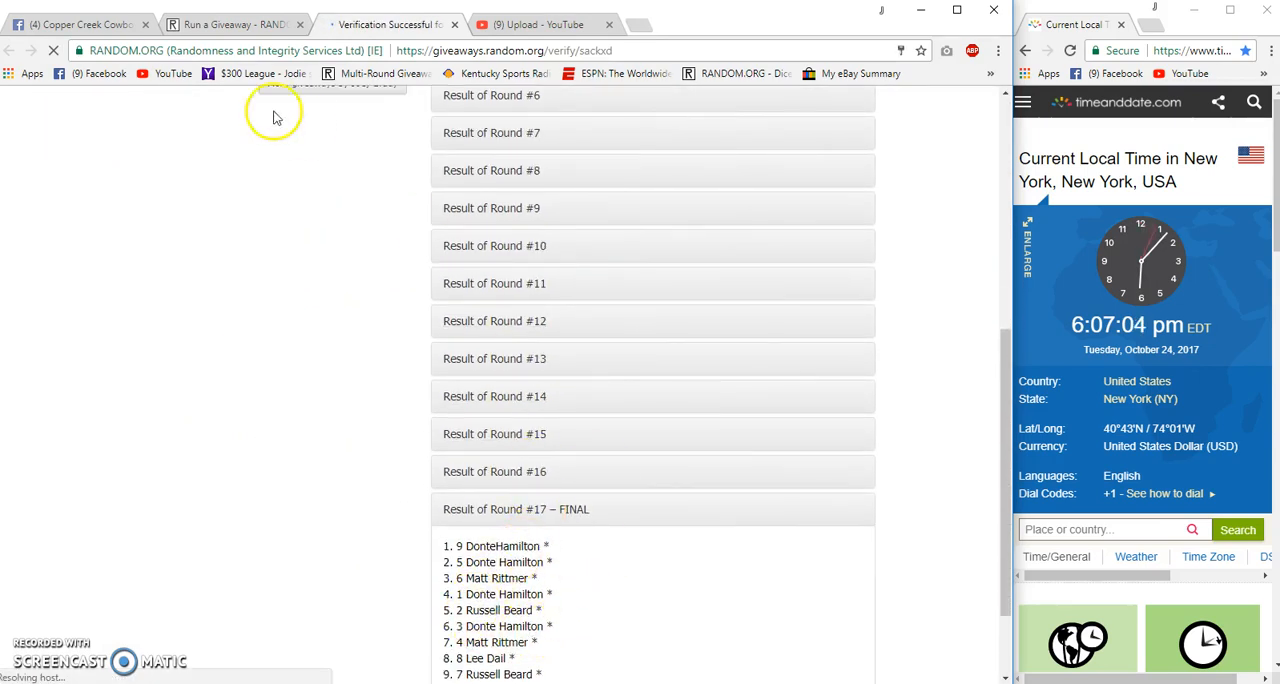
left_click(75, 24)
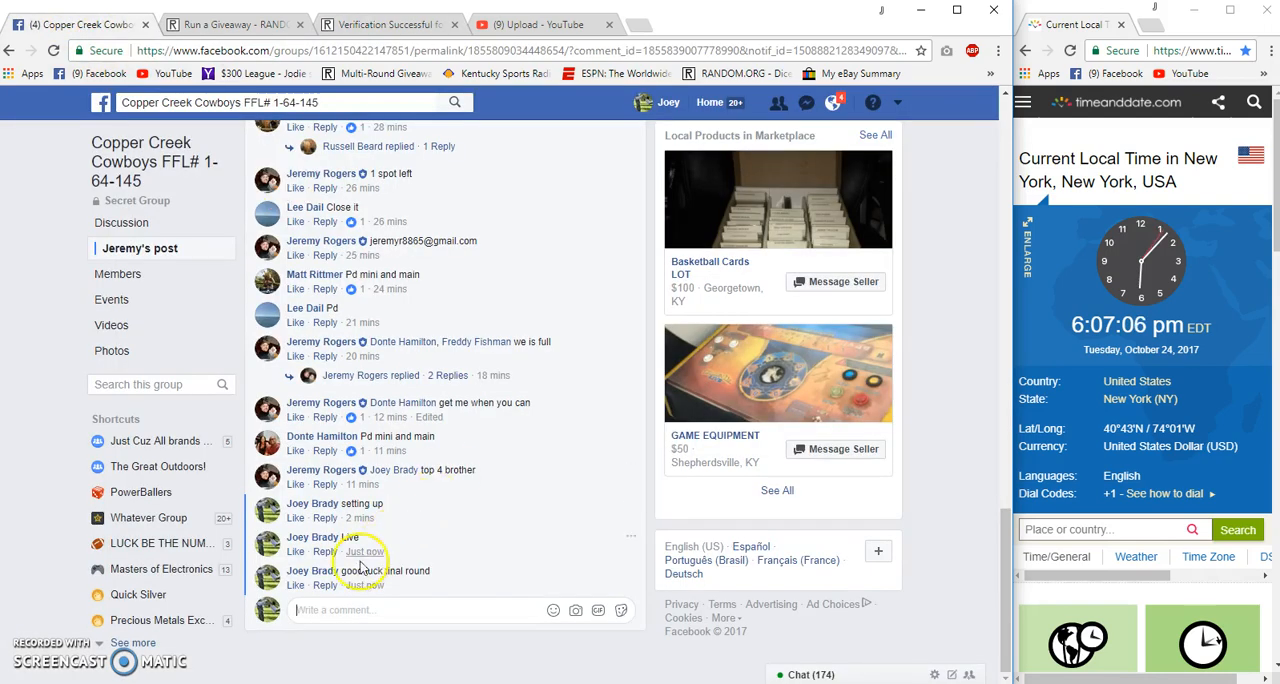
type("Don")
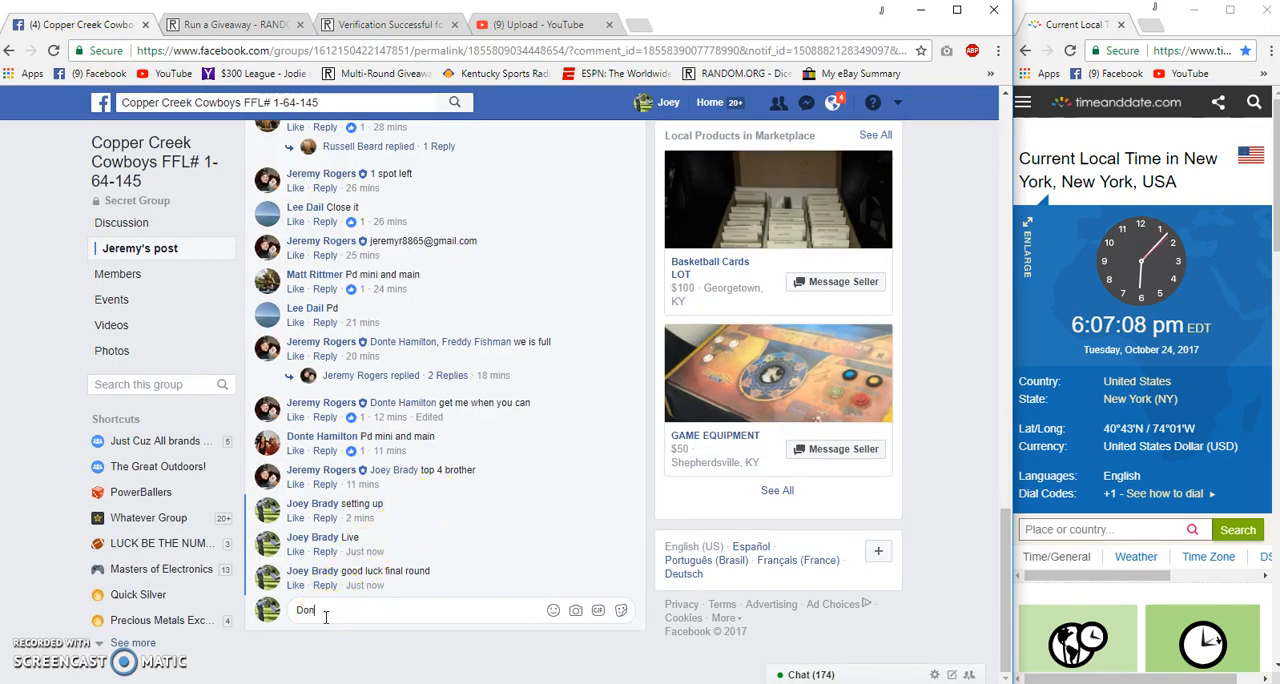